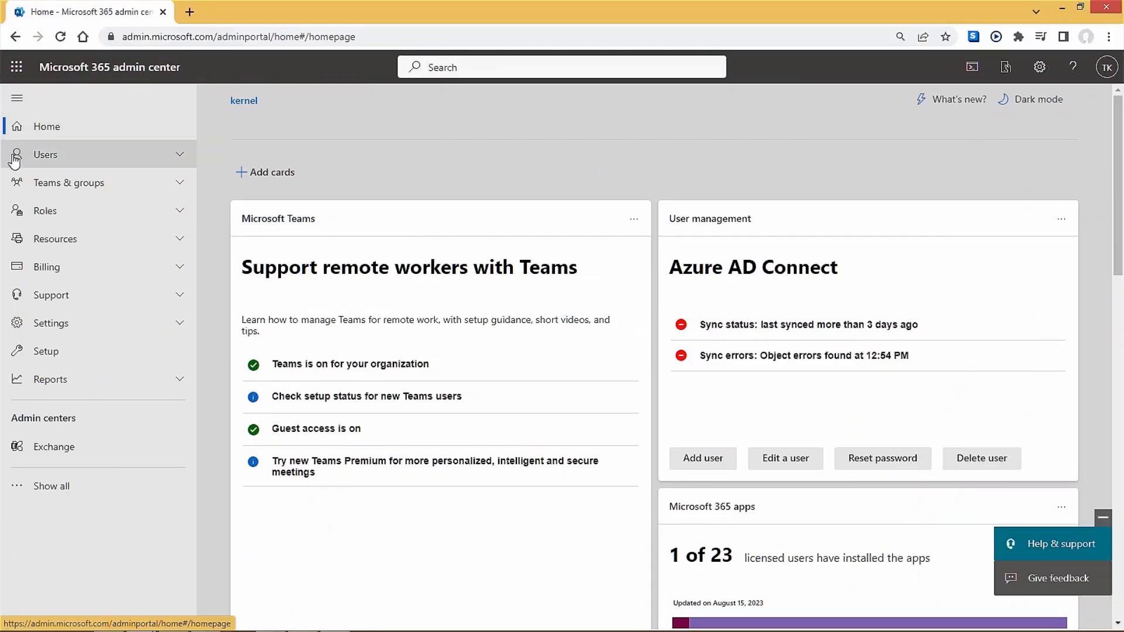
- Locate the user in Active users and show their account details
click(45, 155)
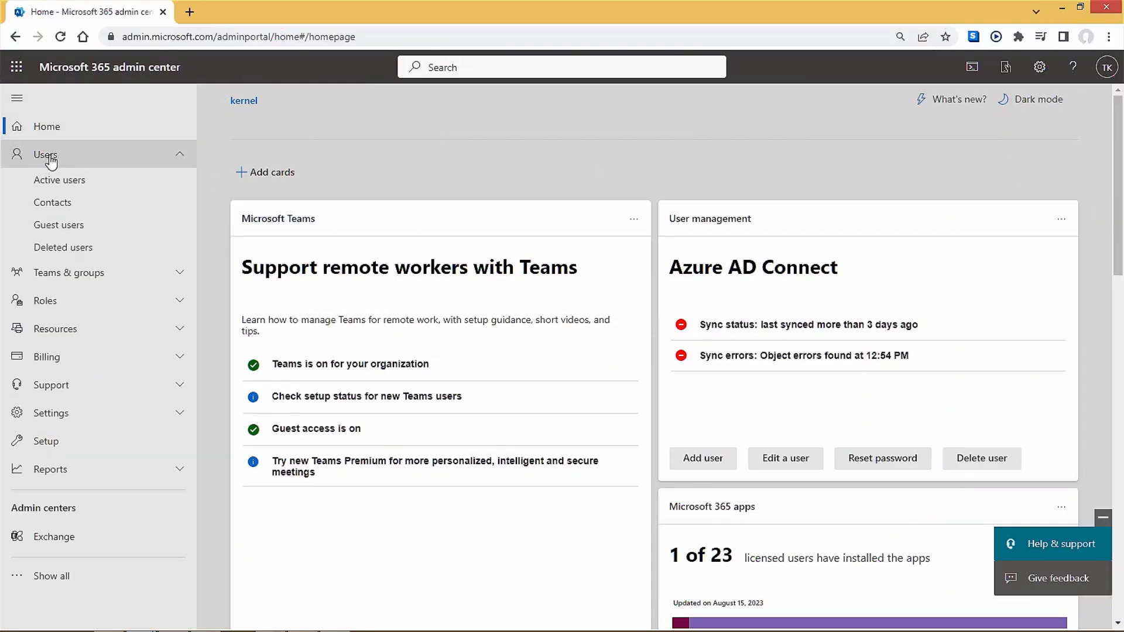
click(60, 181)
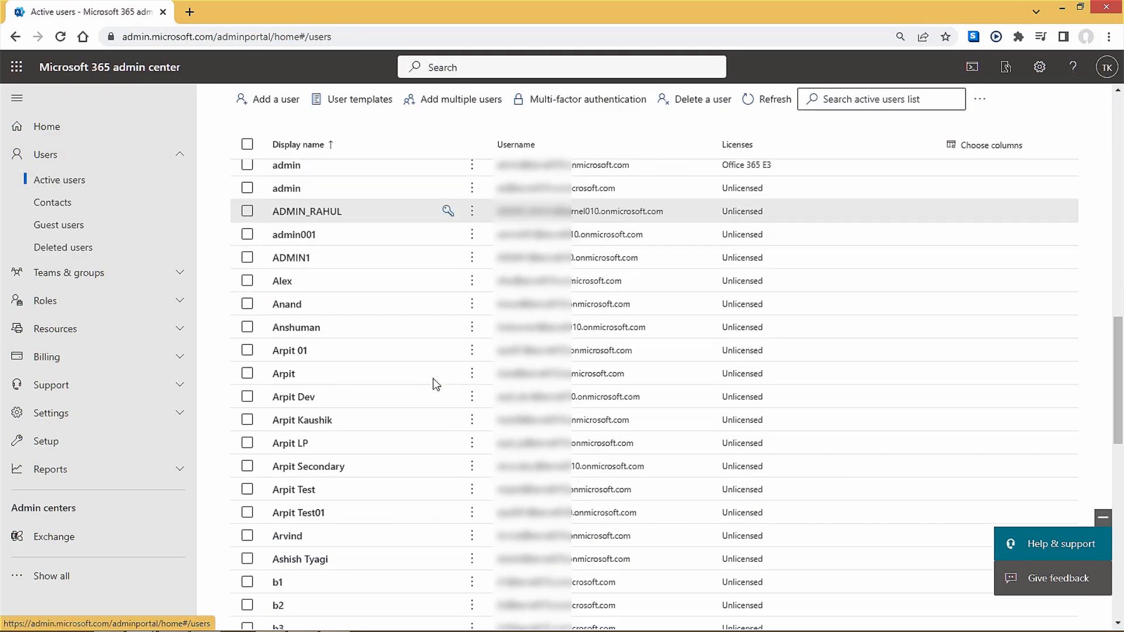
click(306, 307)
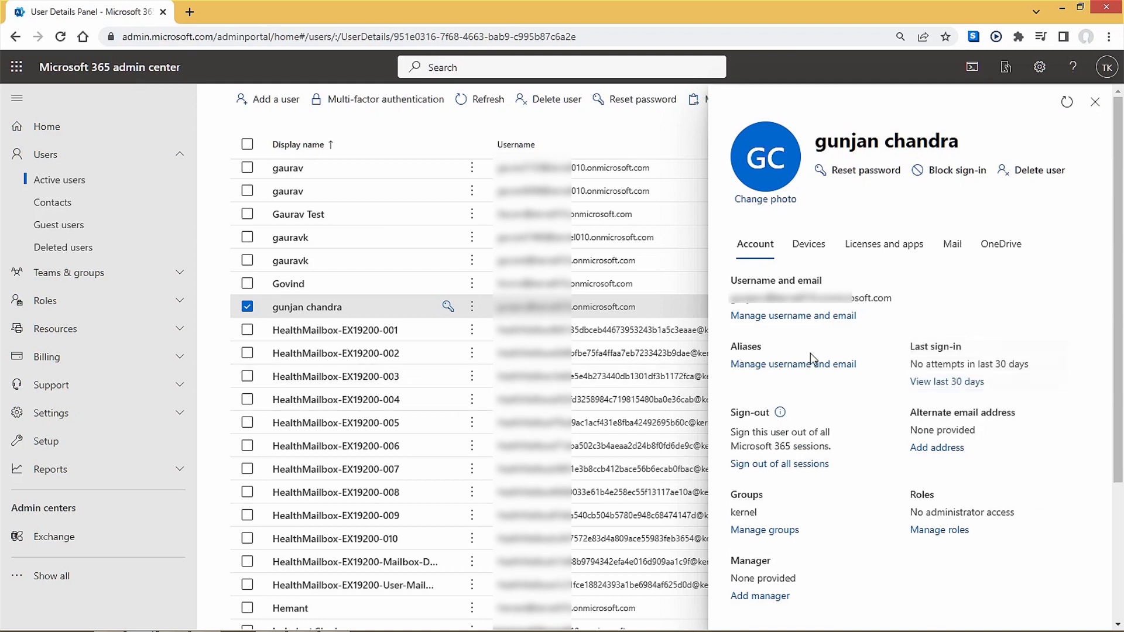
- Add a new email alias with the username 'support' to the user's account
click(792, 315)
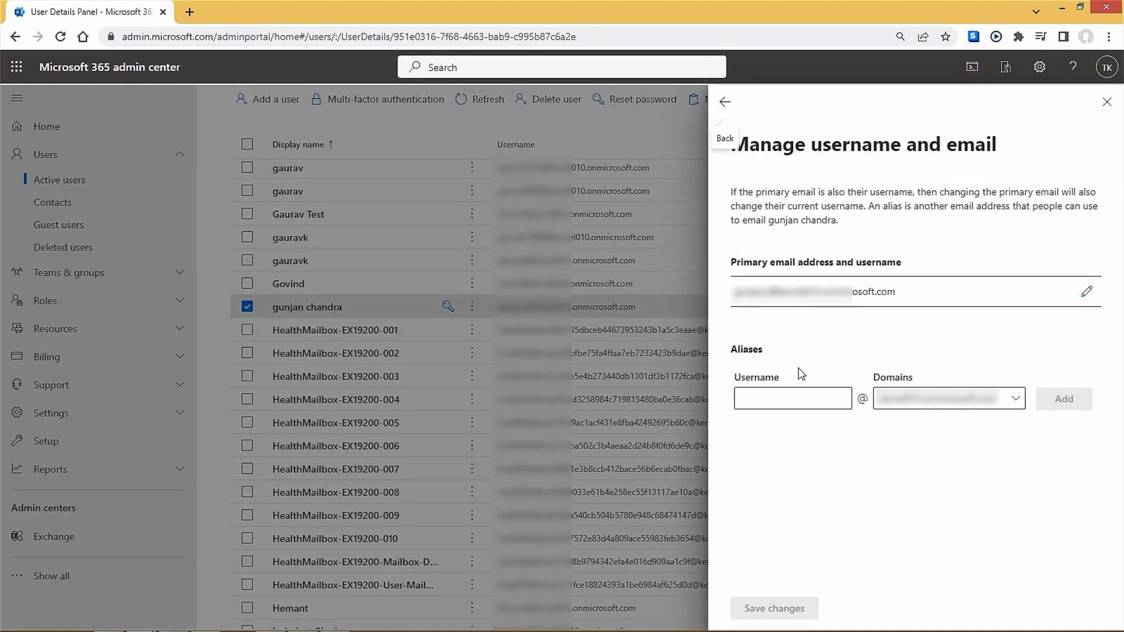
mouse_move(857, 371)
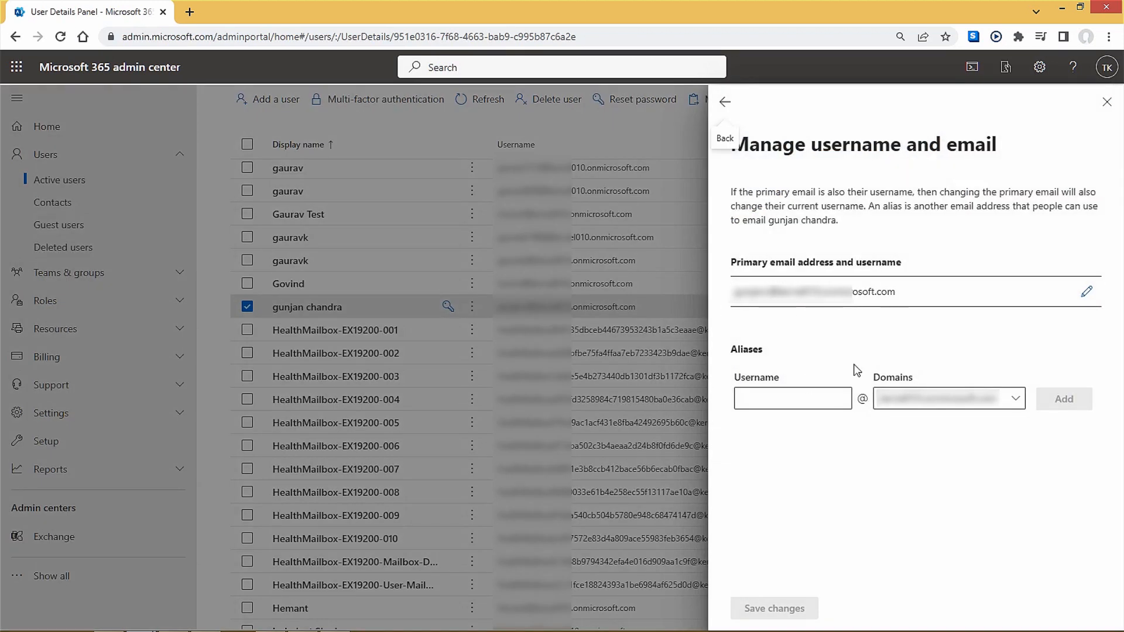
text(support)
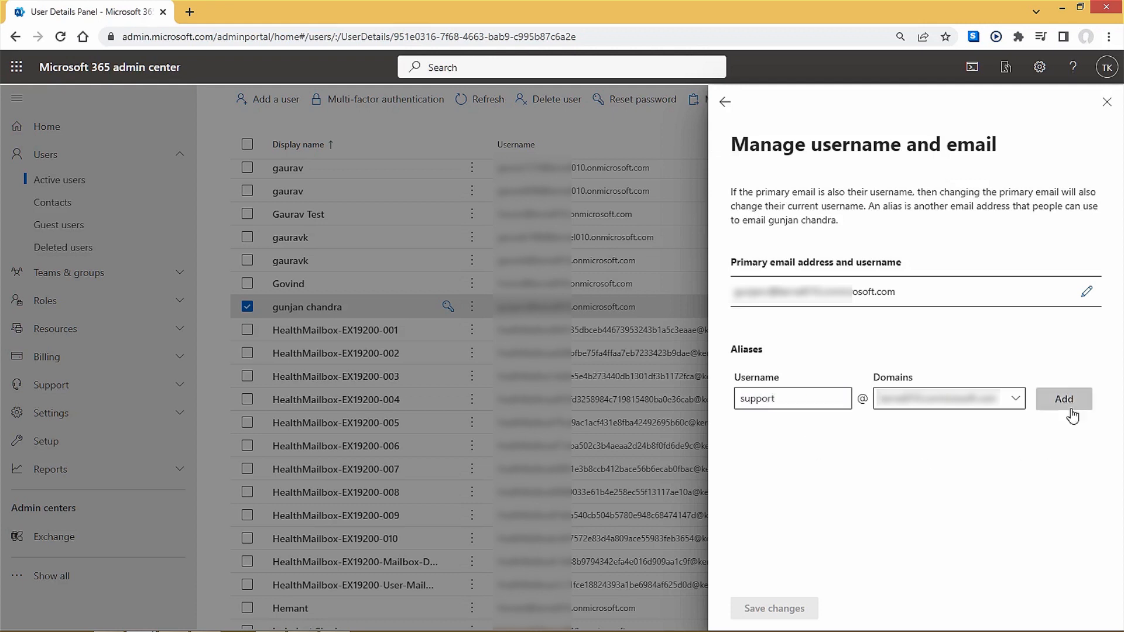
click(1065, 398)
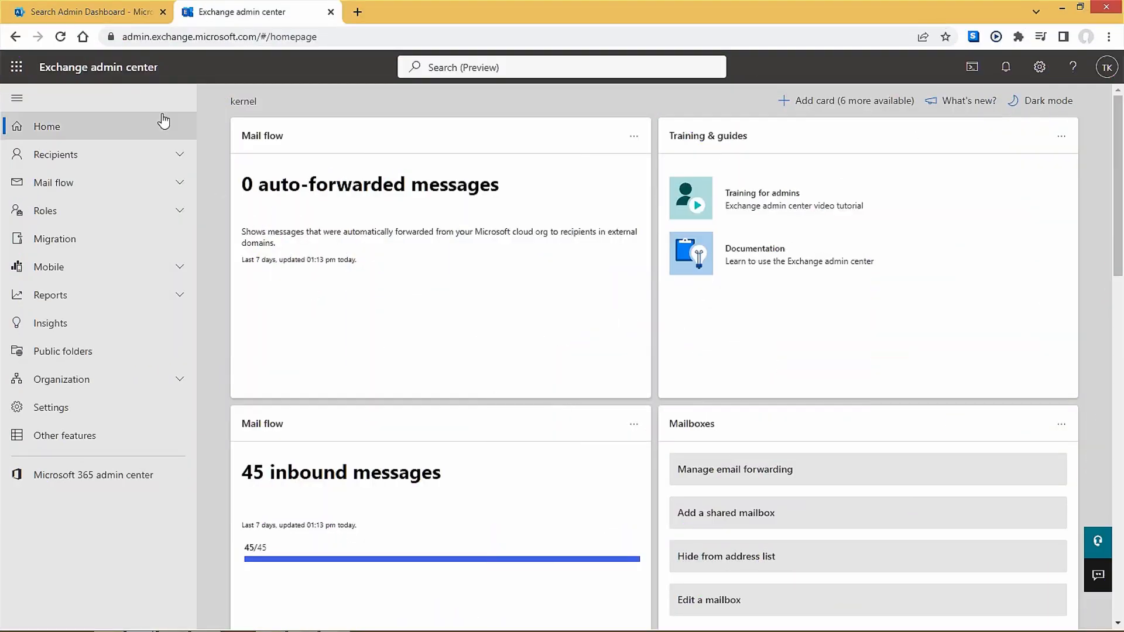
mouse_move(158, 139)
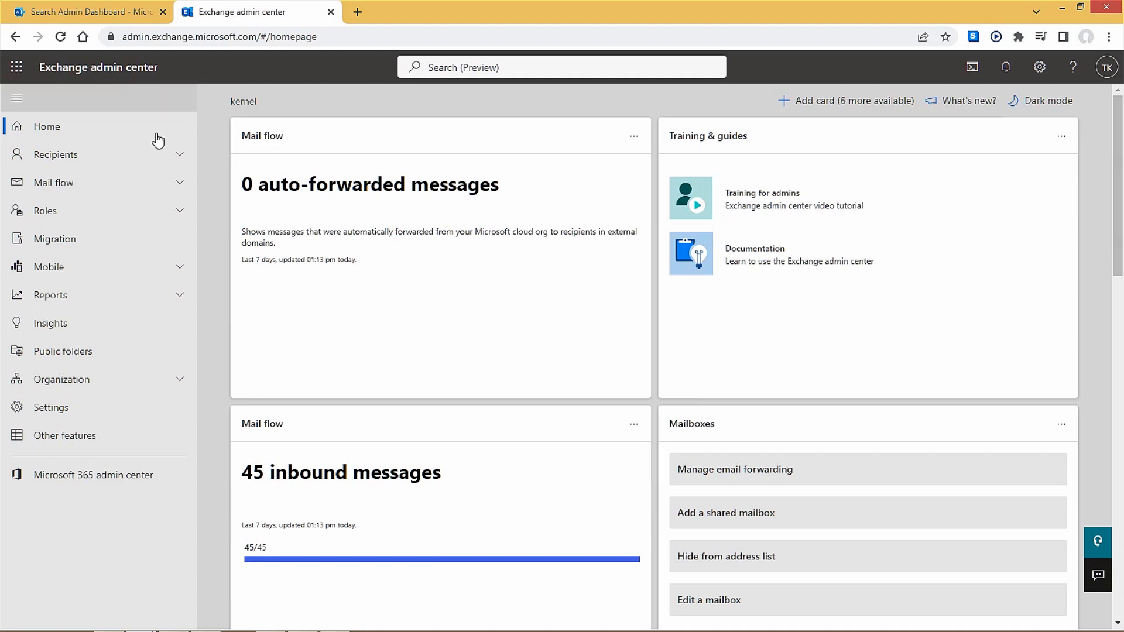
- Turn on sending from aliases in the organization's mail flow settings and save
click(51, 408)
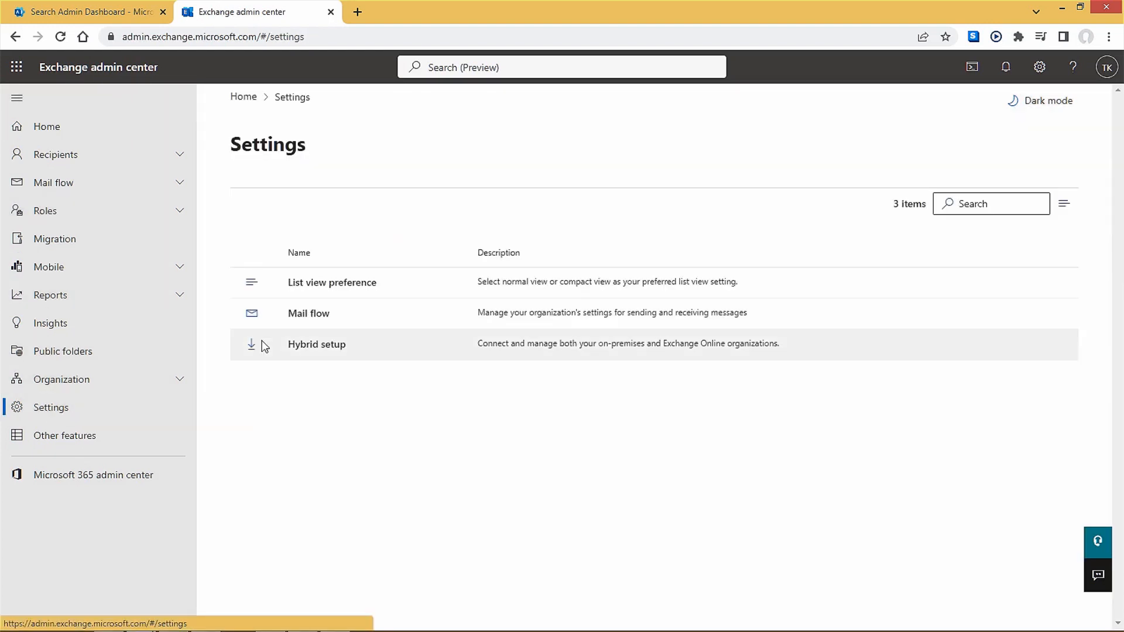
click(308, 314)
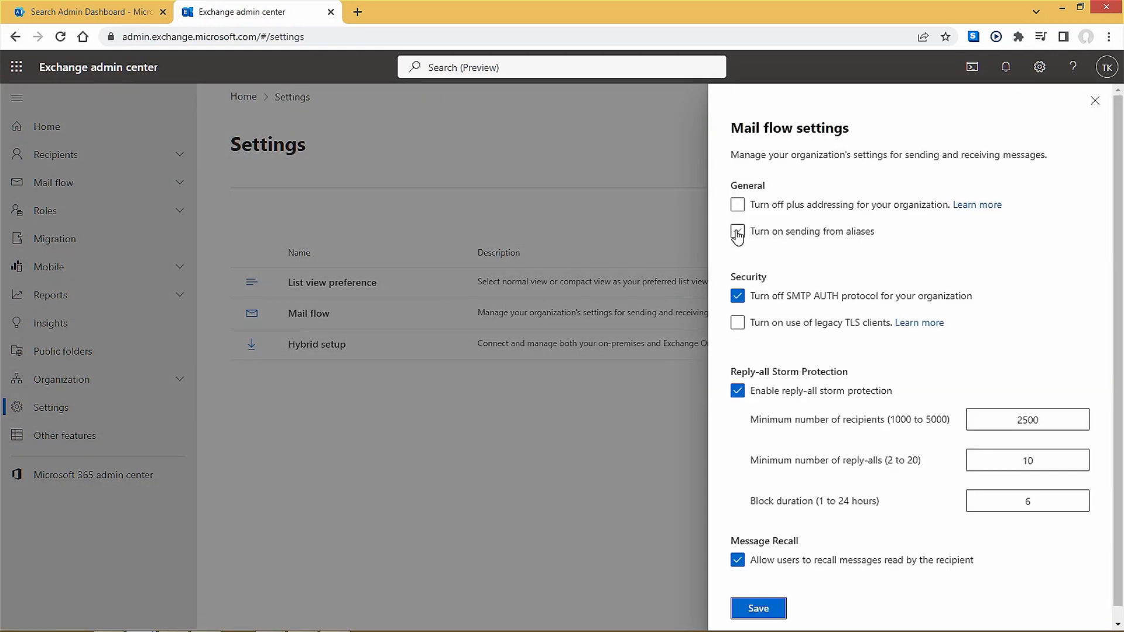
click(737, 231)
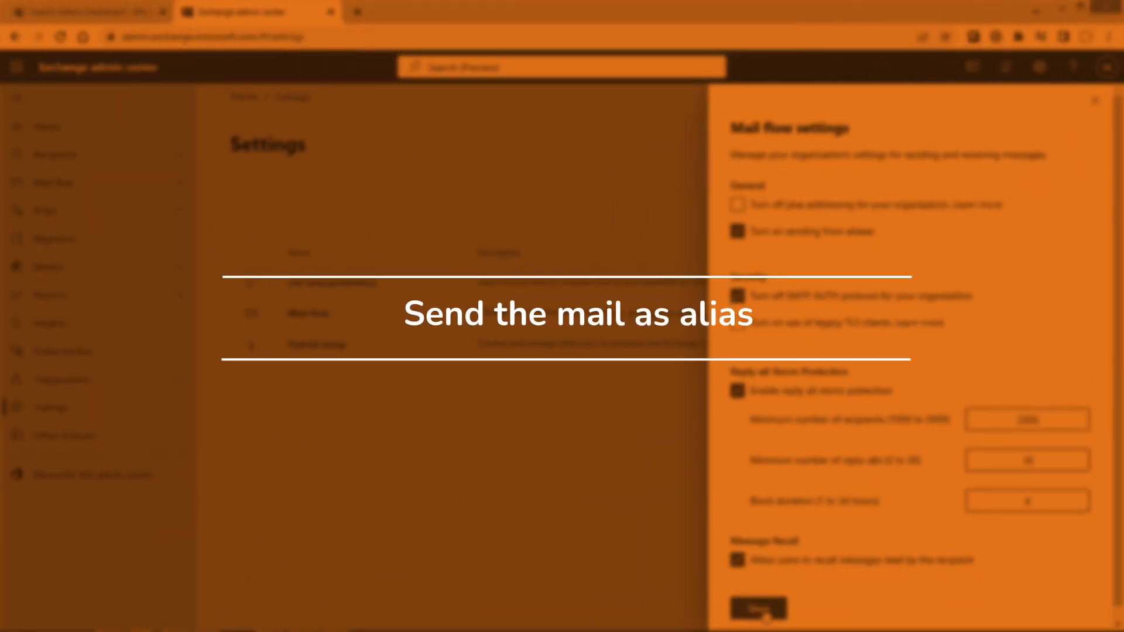
click(757, 609)
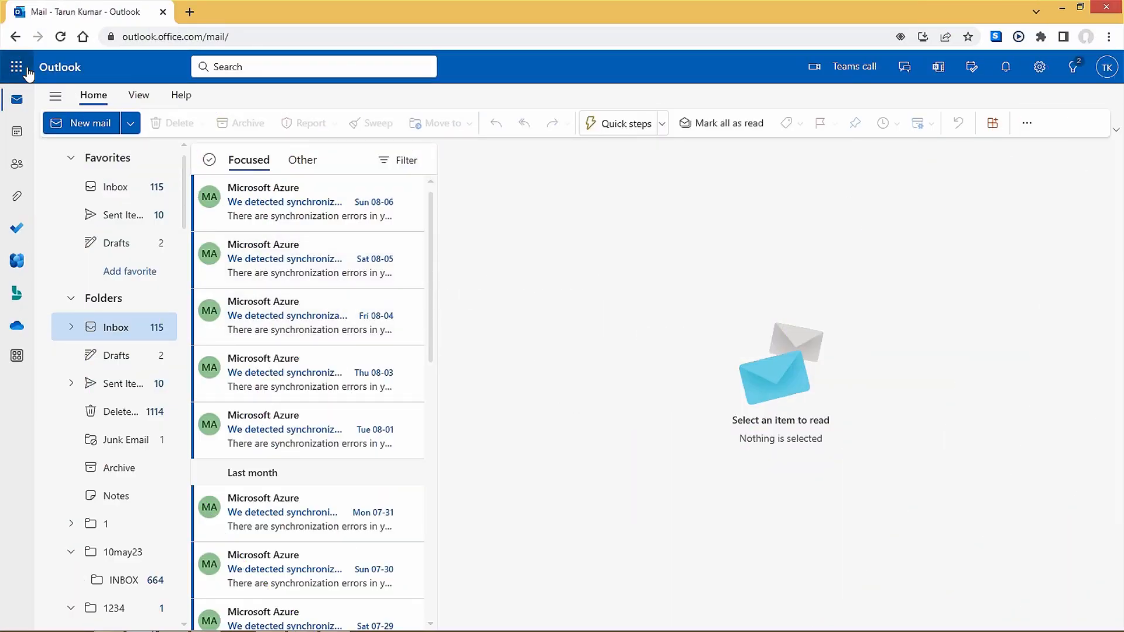
- Start a new mail draft with the From line shown above the recipient
click(88, 123)
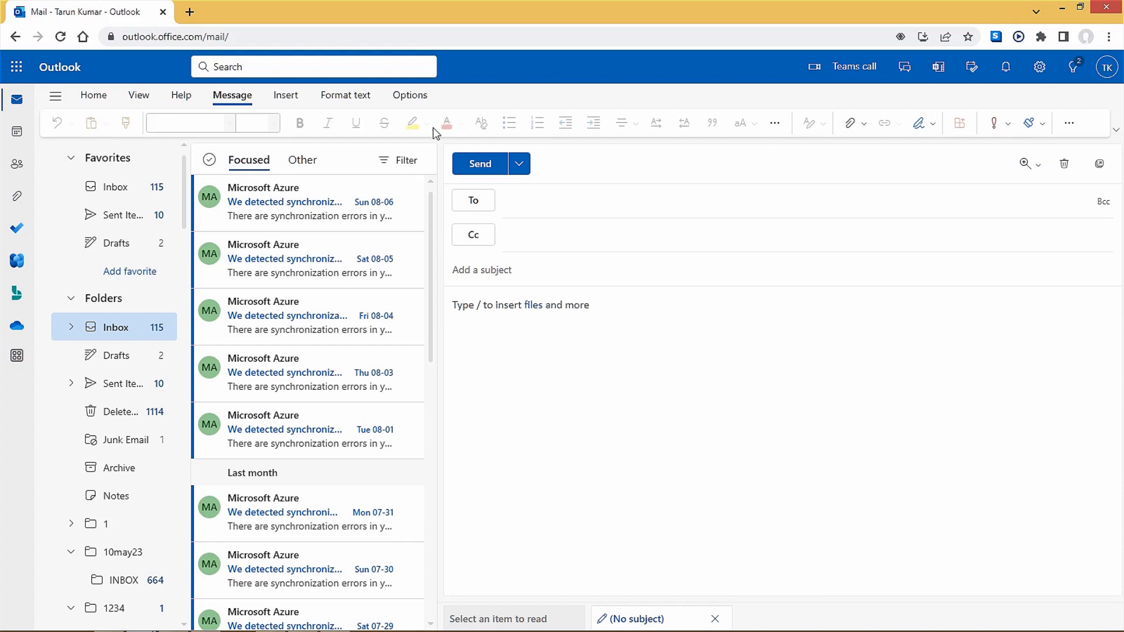
click(410, 95)
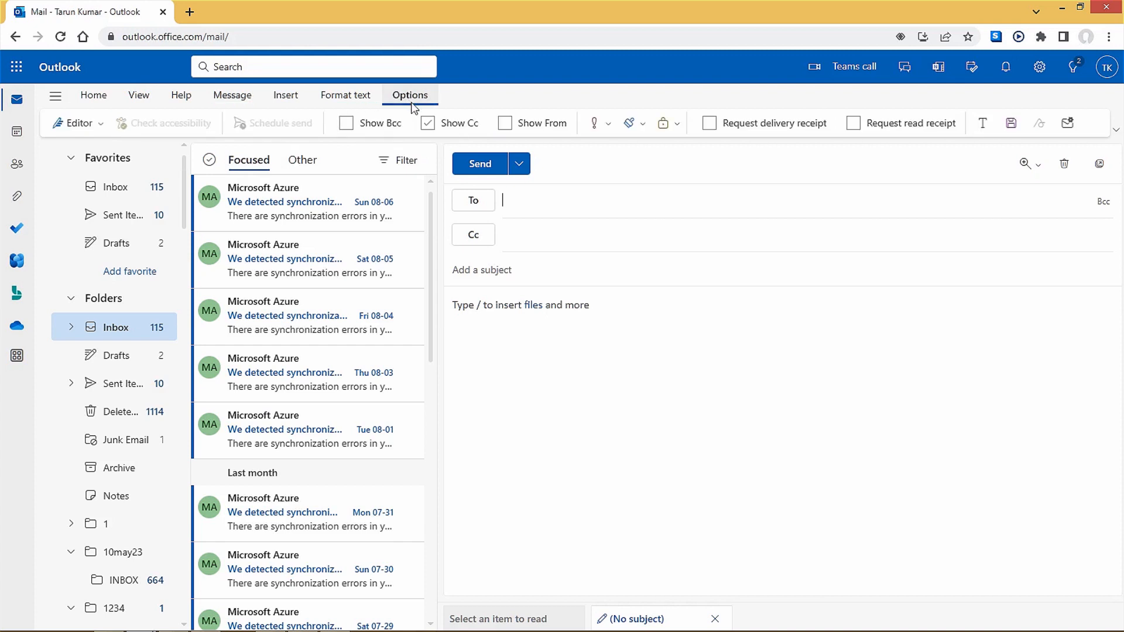
click(506, 122)
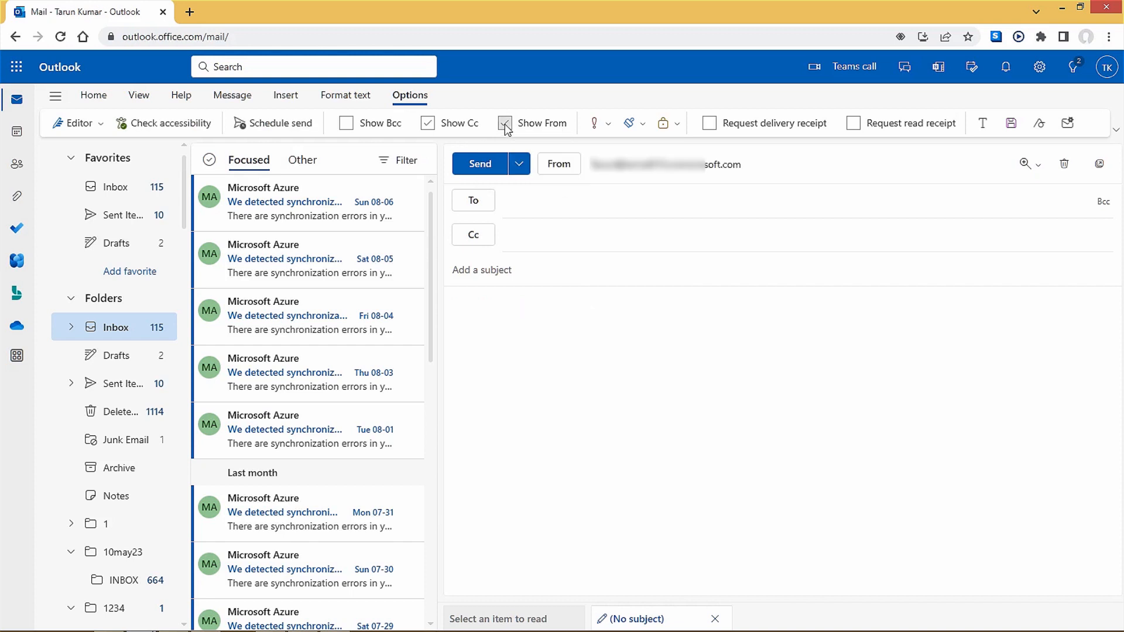
click(558, 164)
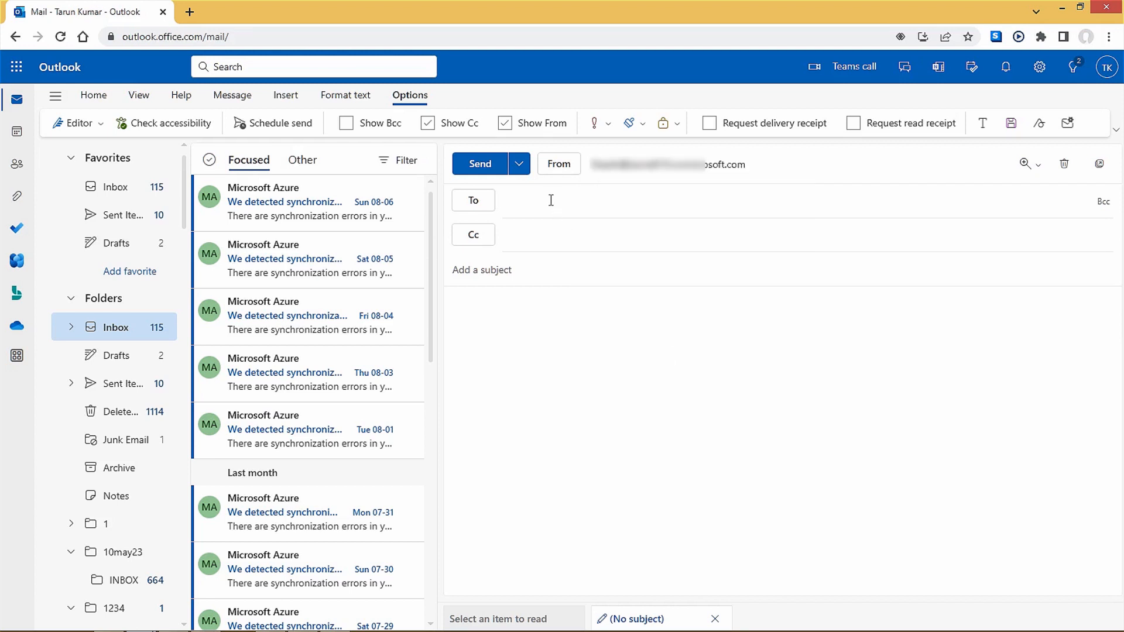
text(recipient@example.com)
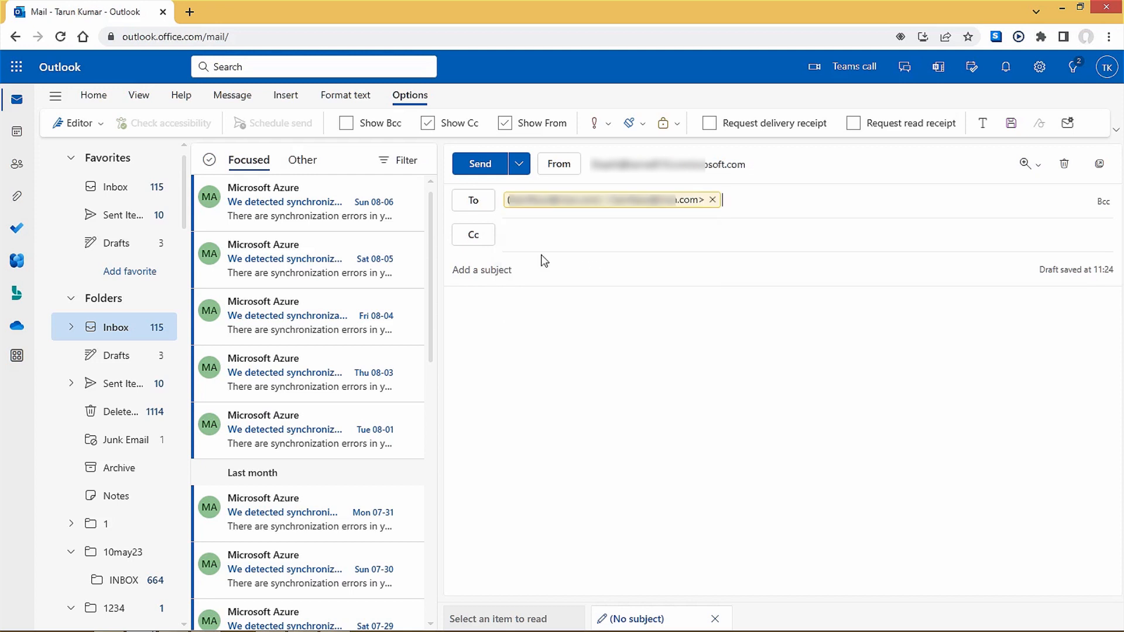
click(590, 312)
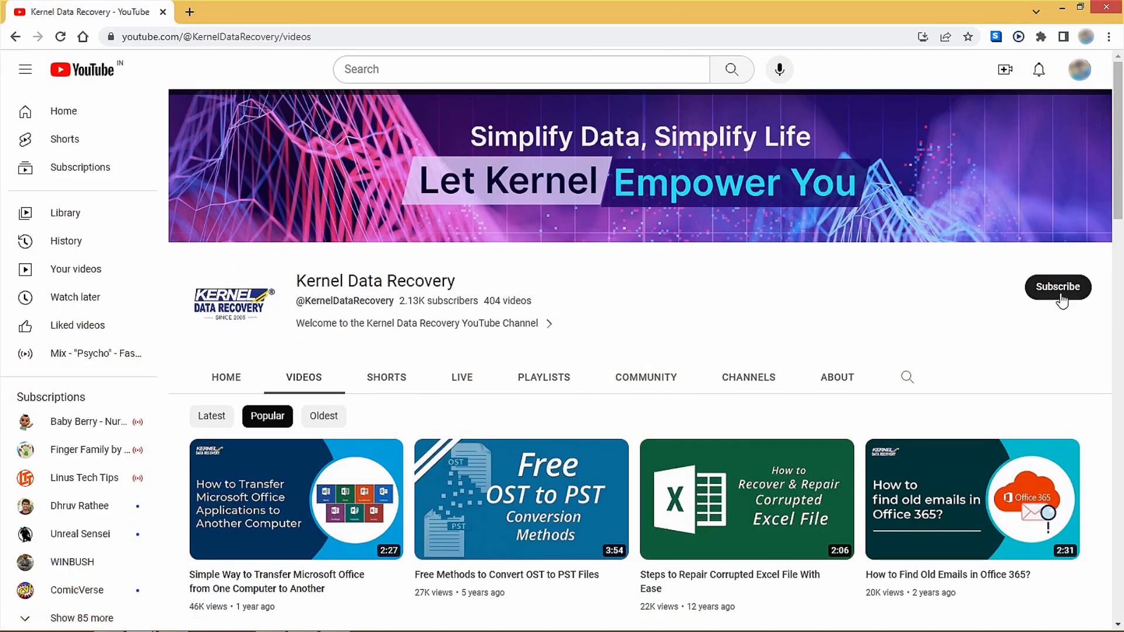
- Subscribe to the Kernel Data Recovery YouTube channel
click(1056, 288)
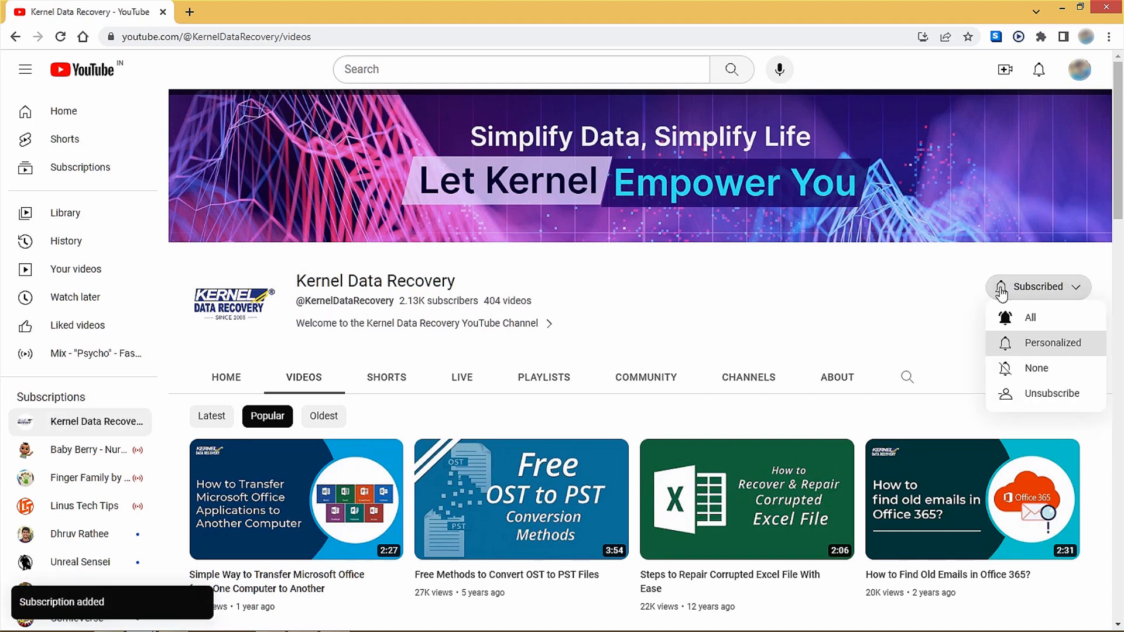